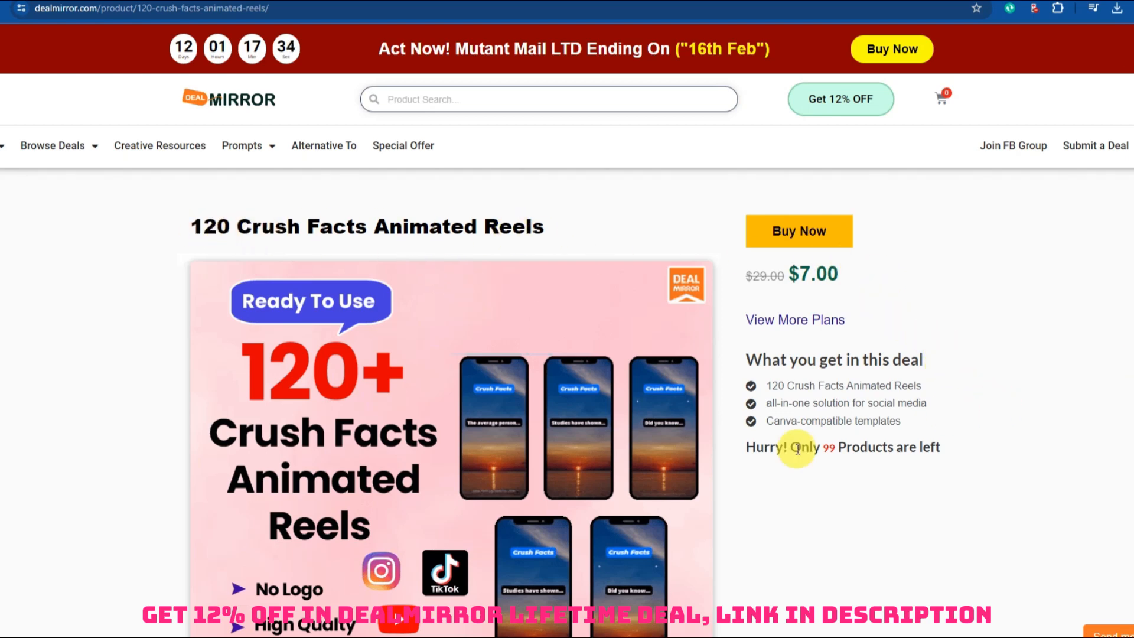
pyautogui.scroll(-3)
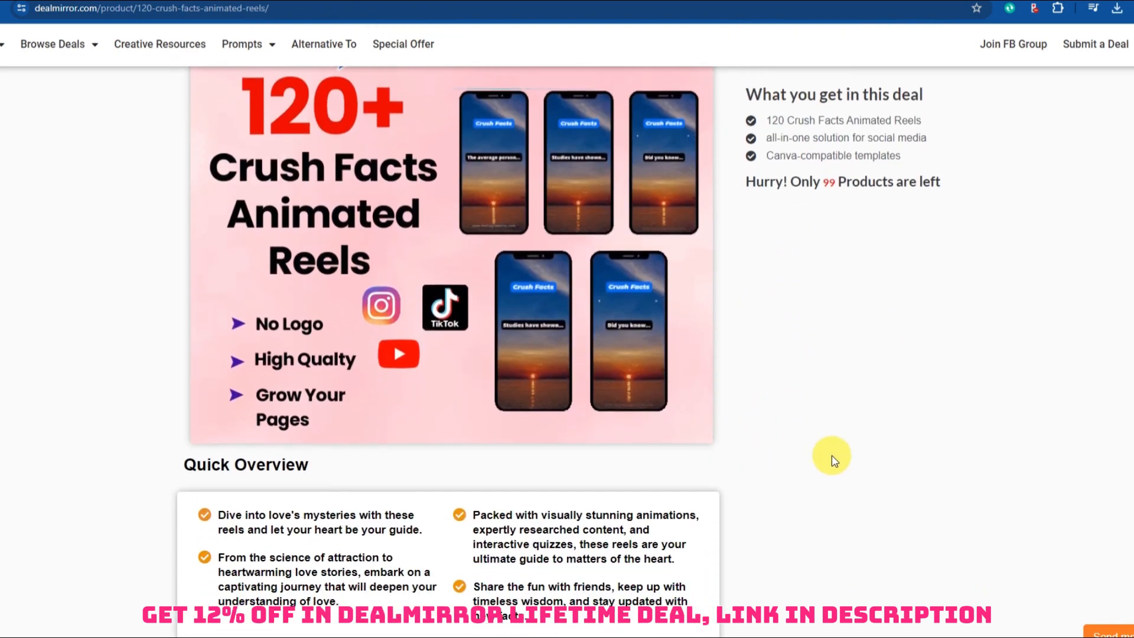
pyautogui.scroll(-3)
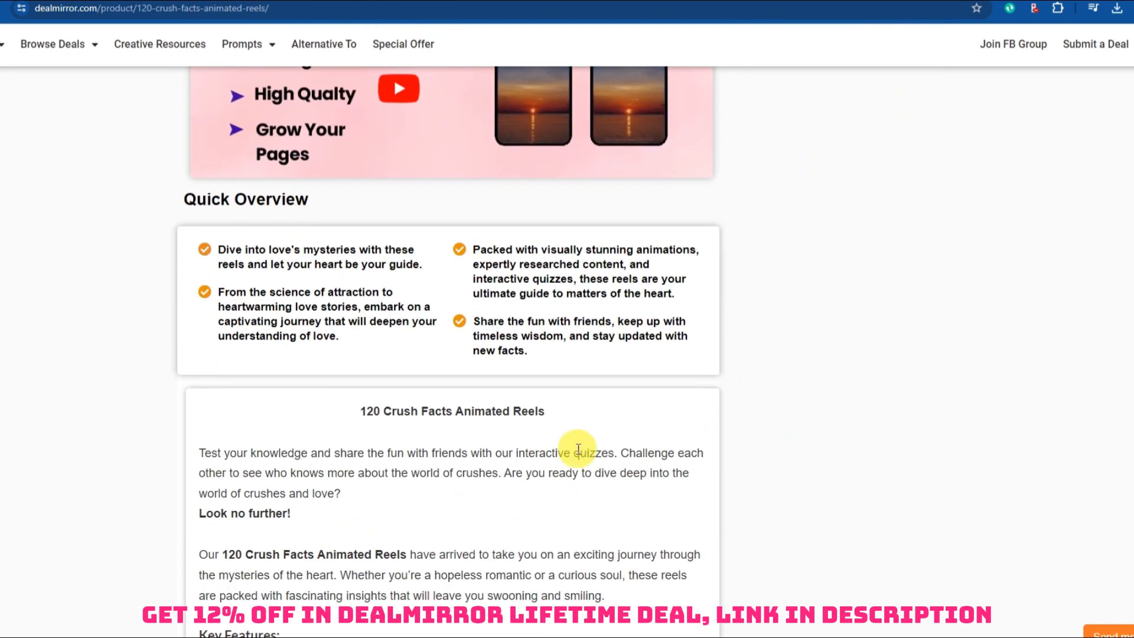
pyautogui.scroll(-3)
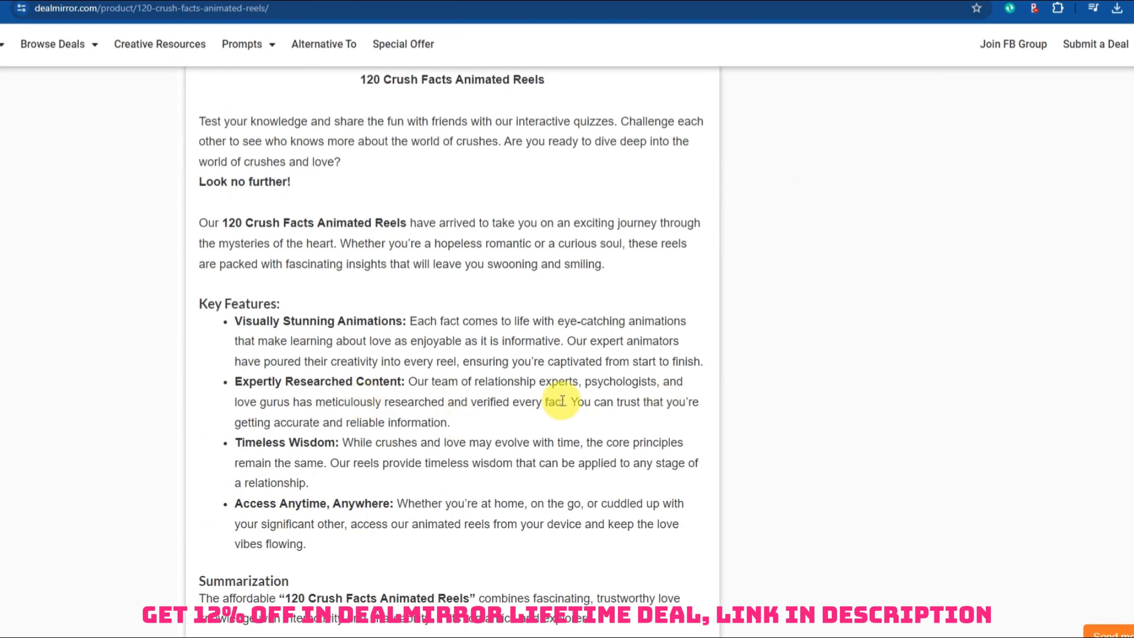
pyautogui.moveTo(774, 393)
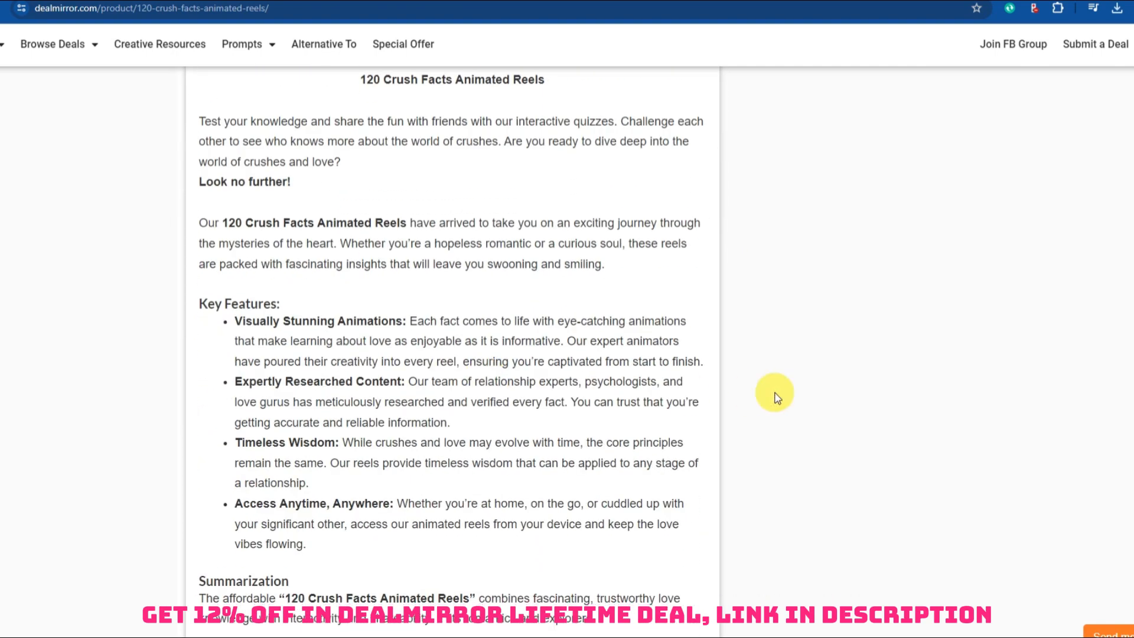
pyautogui.scroll(-3)
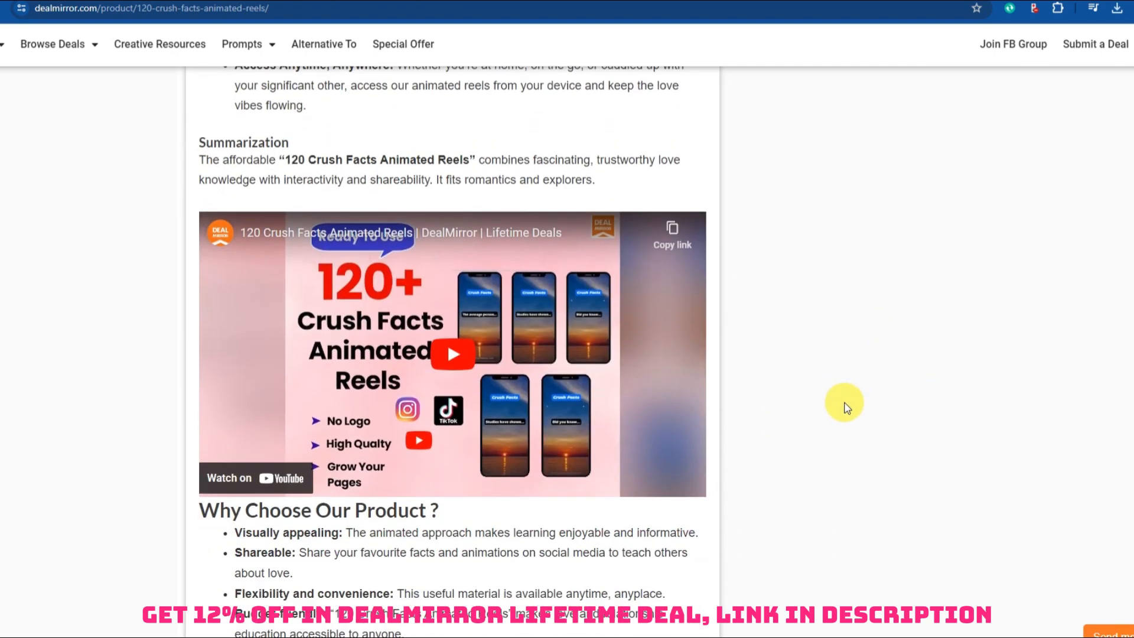
pyautogui.scroll(-3)
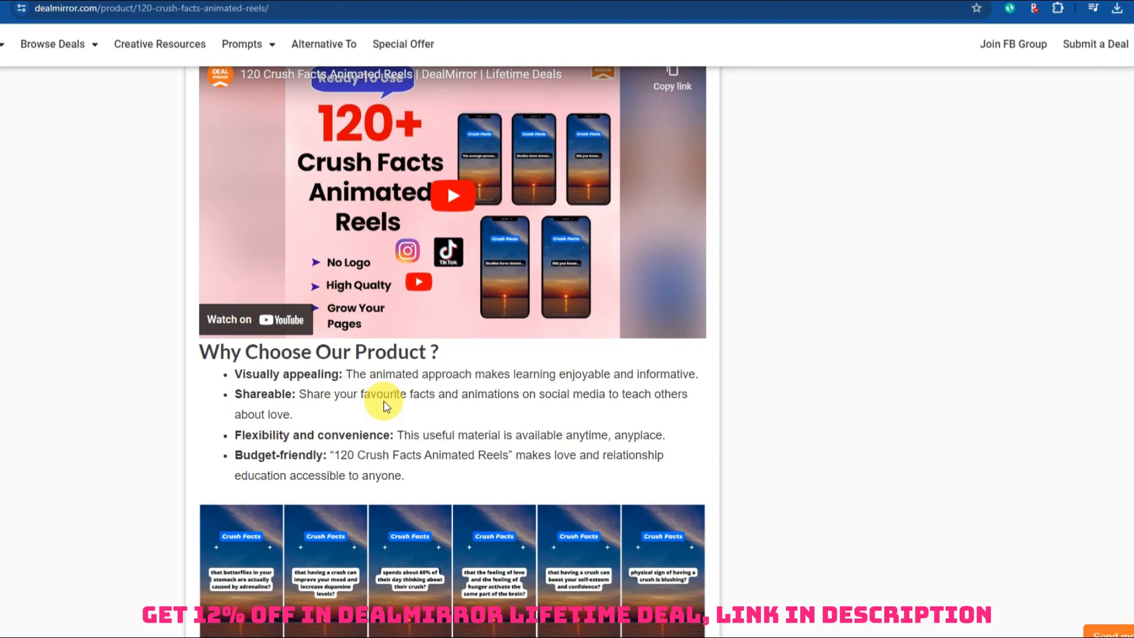
pyautogui.scroll(-3)
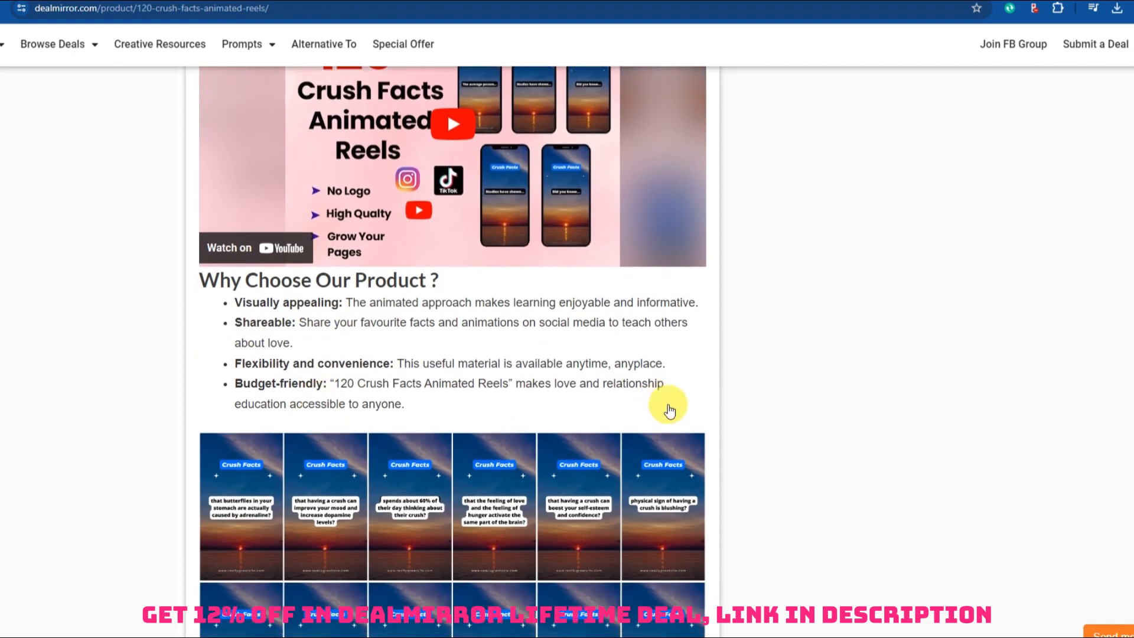
pyautogui.scroll(-3)
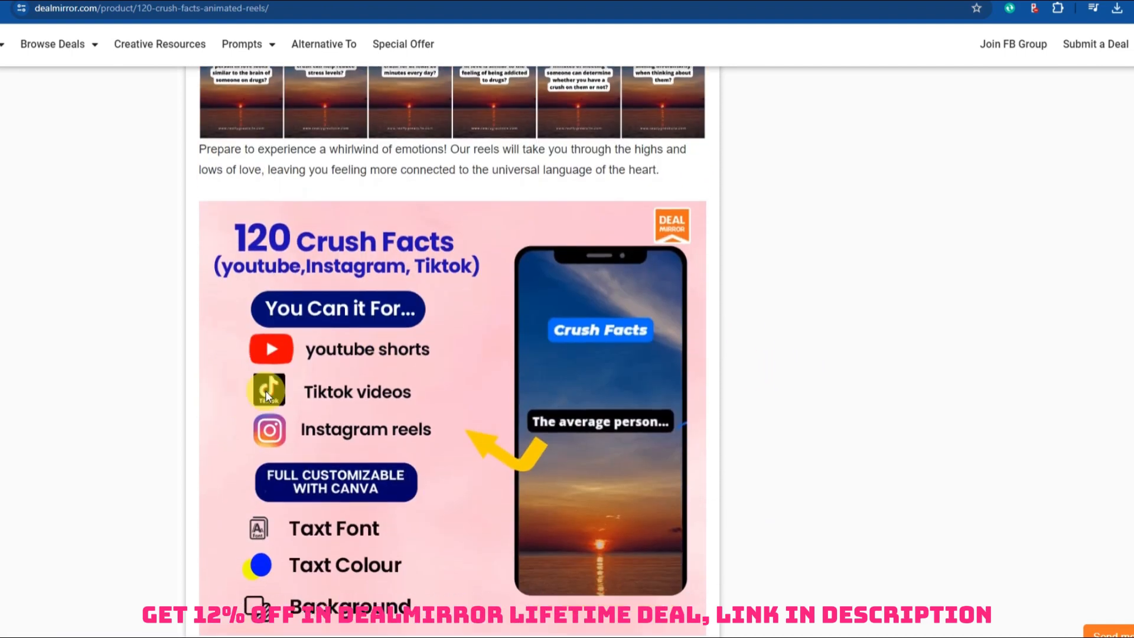
pyautogui.scroll(-3)
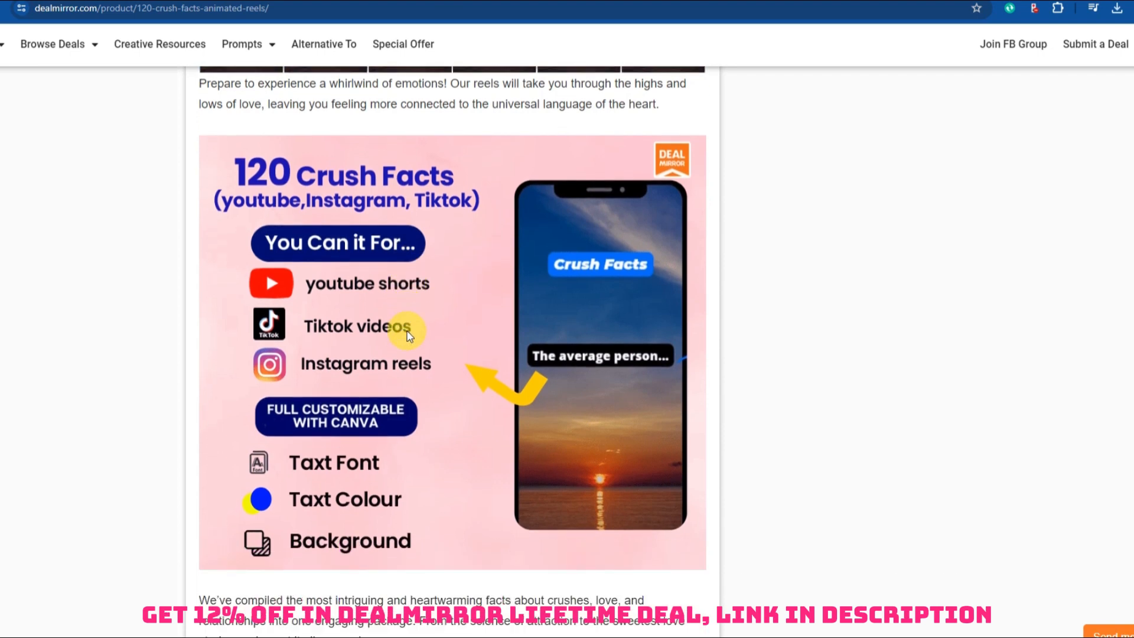
pyautogui.scroll(-3)
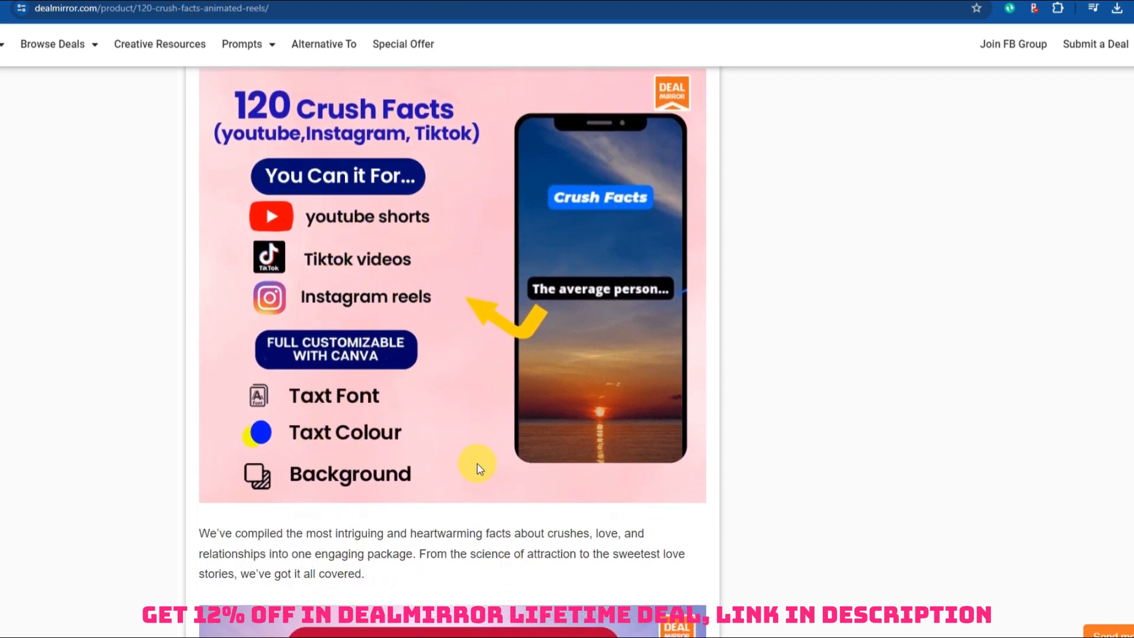
pyautogui.scroll(-3)
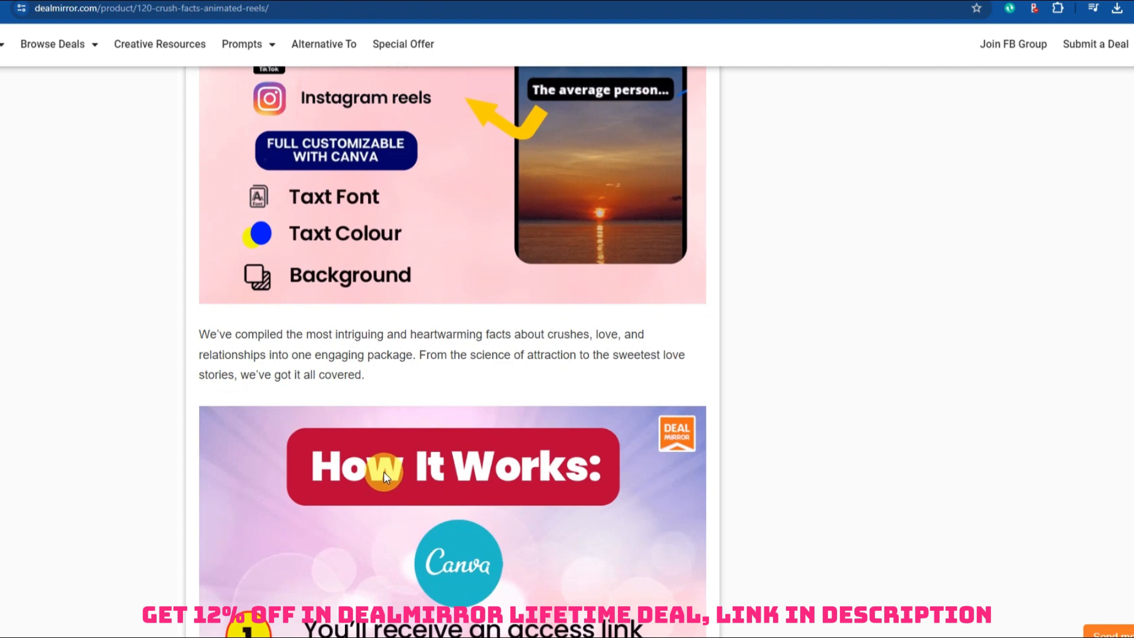
pyautogui.scroll(-3)
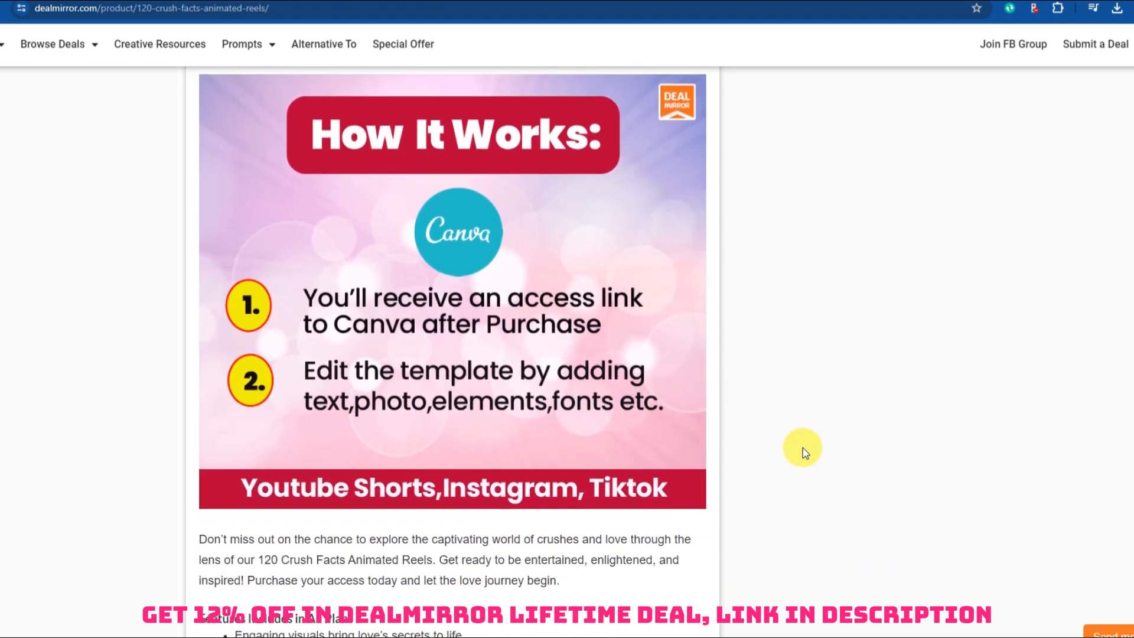
pyautogui.moveTo(788, 444)
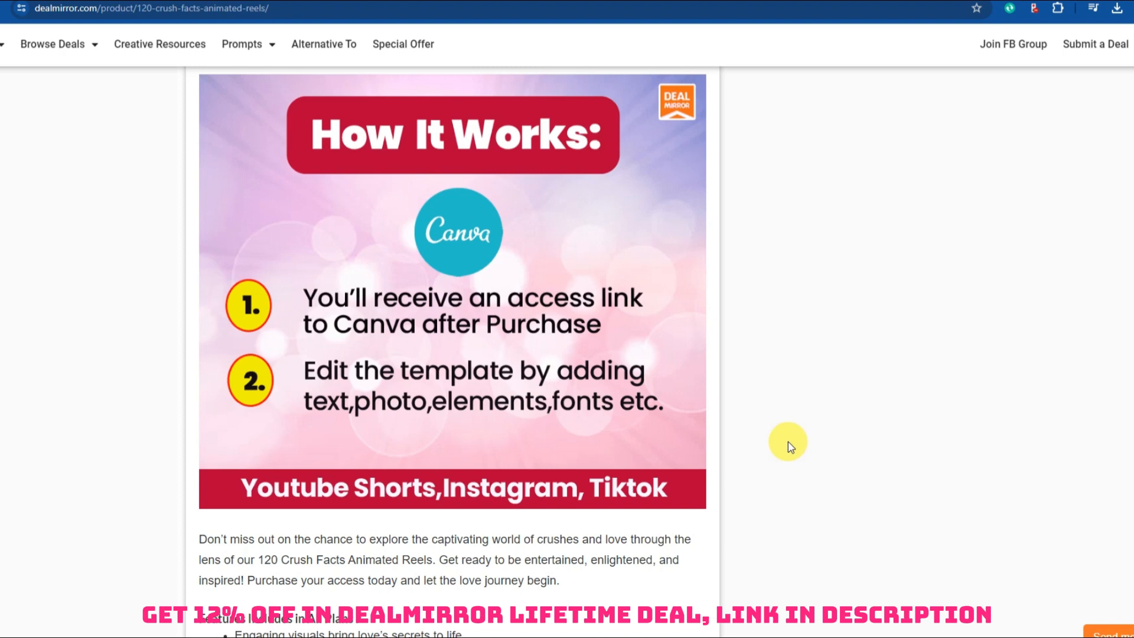
pyautogui.scroll(-3)
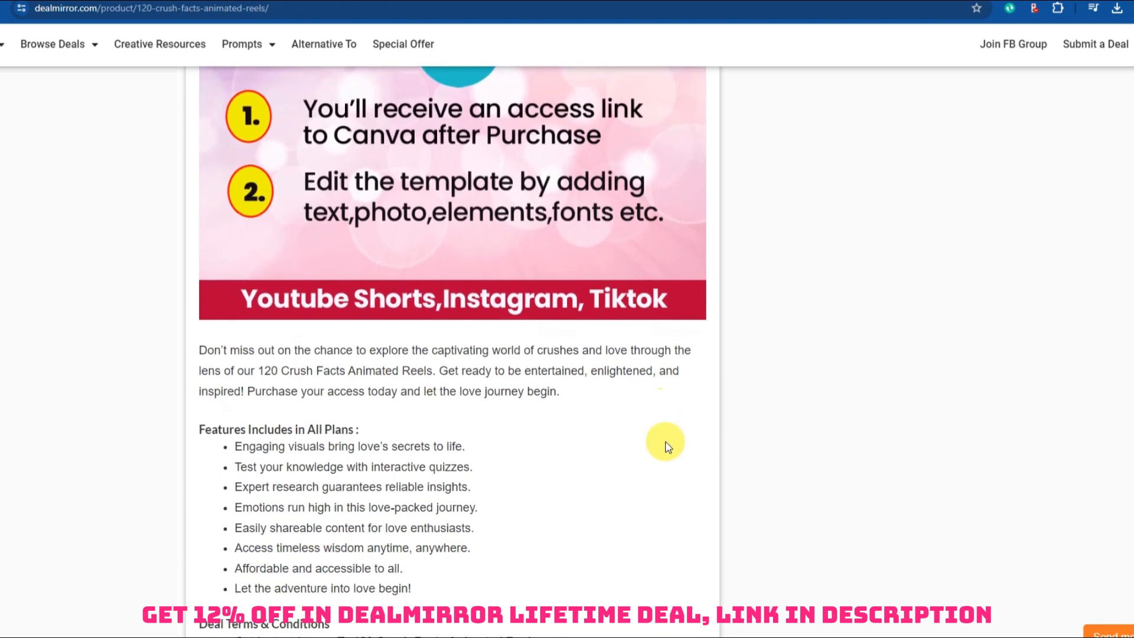
pyautogui.scroll(-3)
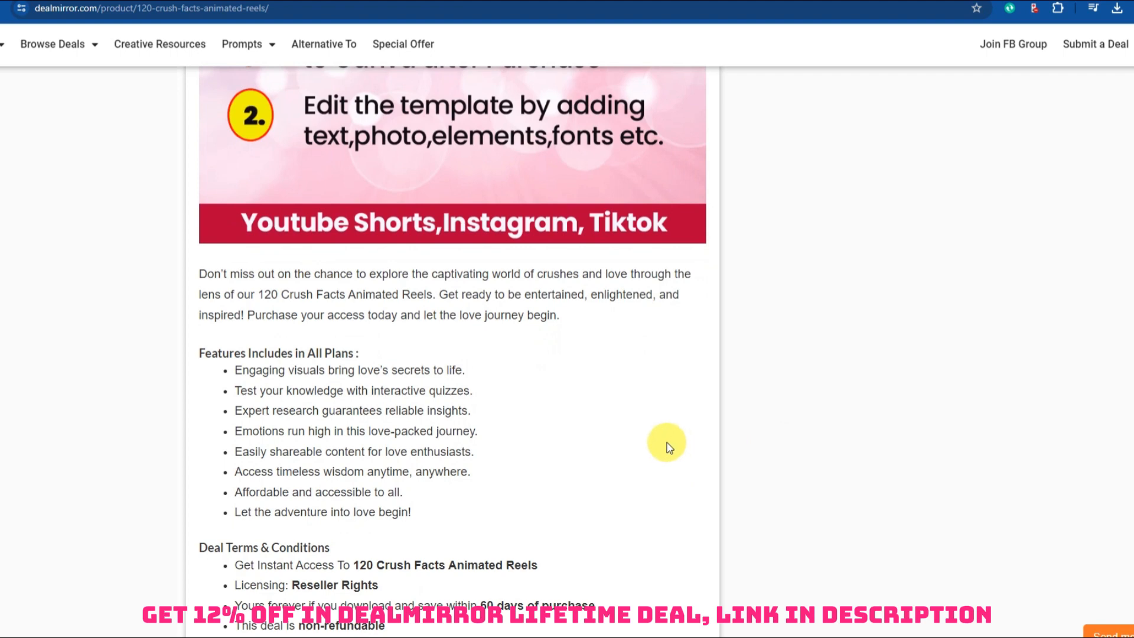
pyautogui.moveTo(660, 448)
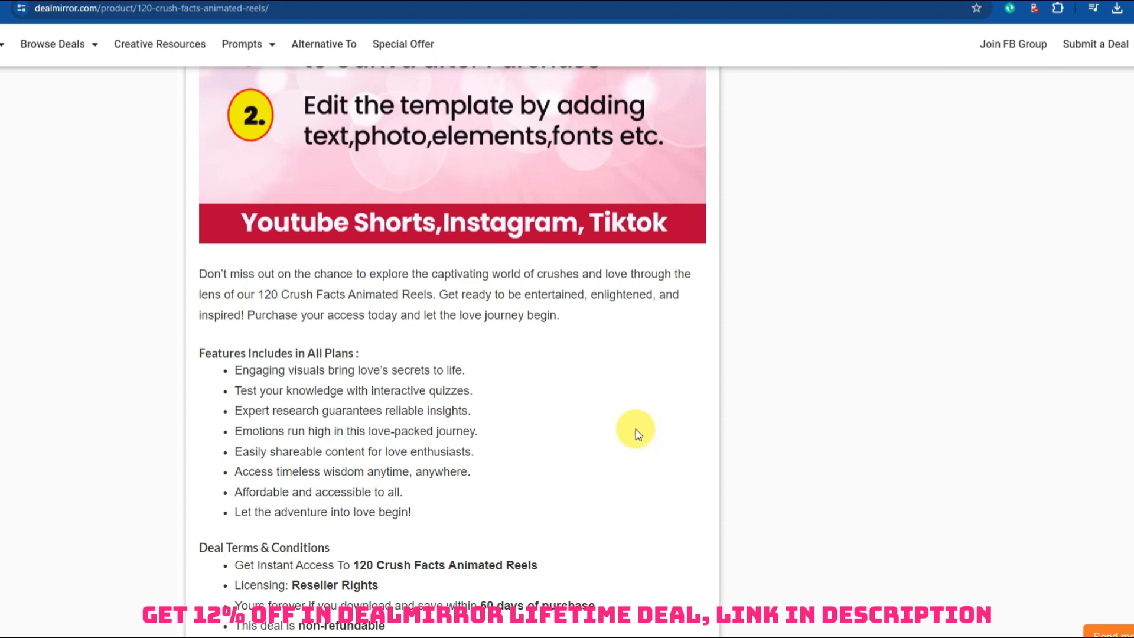
pyautogui.moveTo(543, 443)
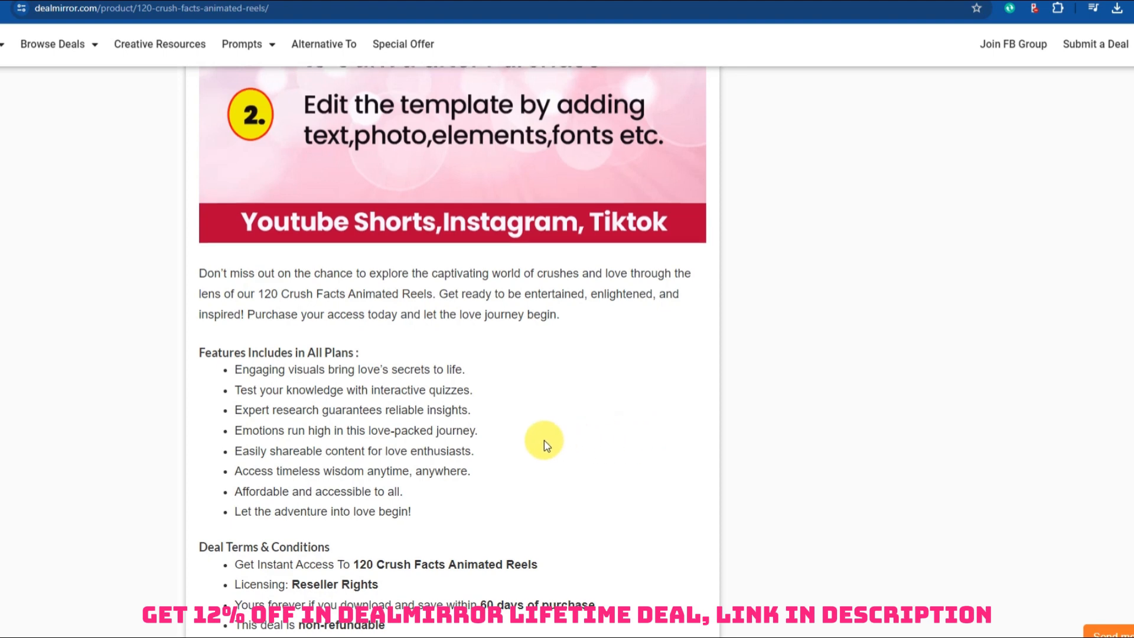
pyautogui.scroll(-3)
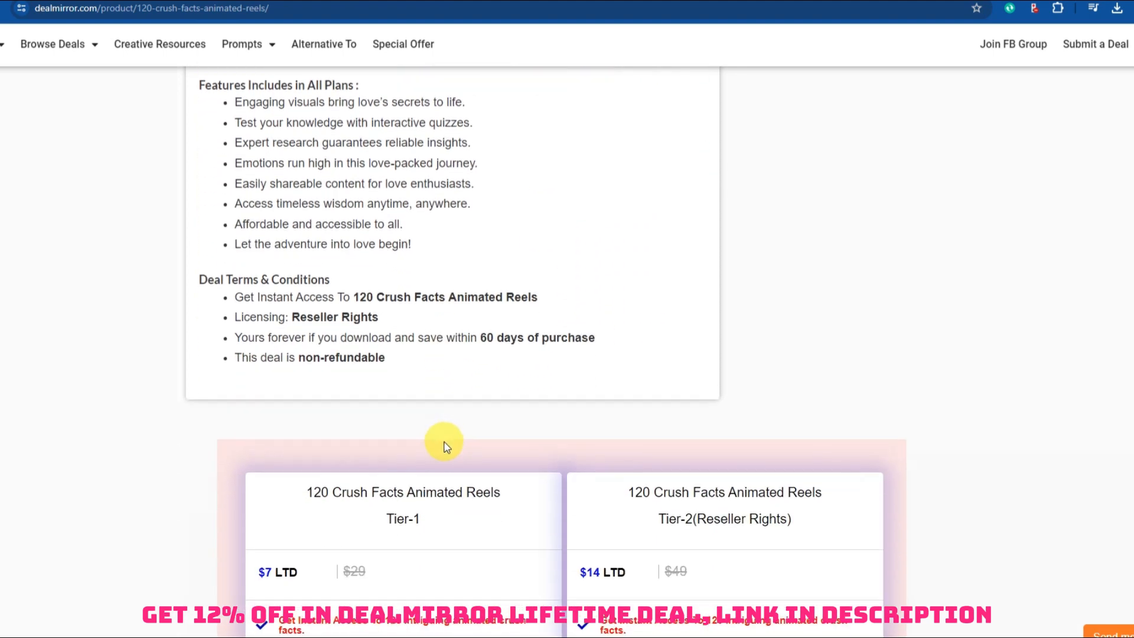
pyautogui.scroll(-3)
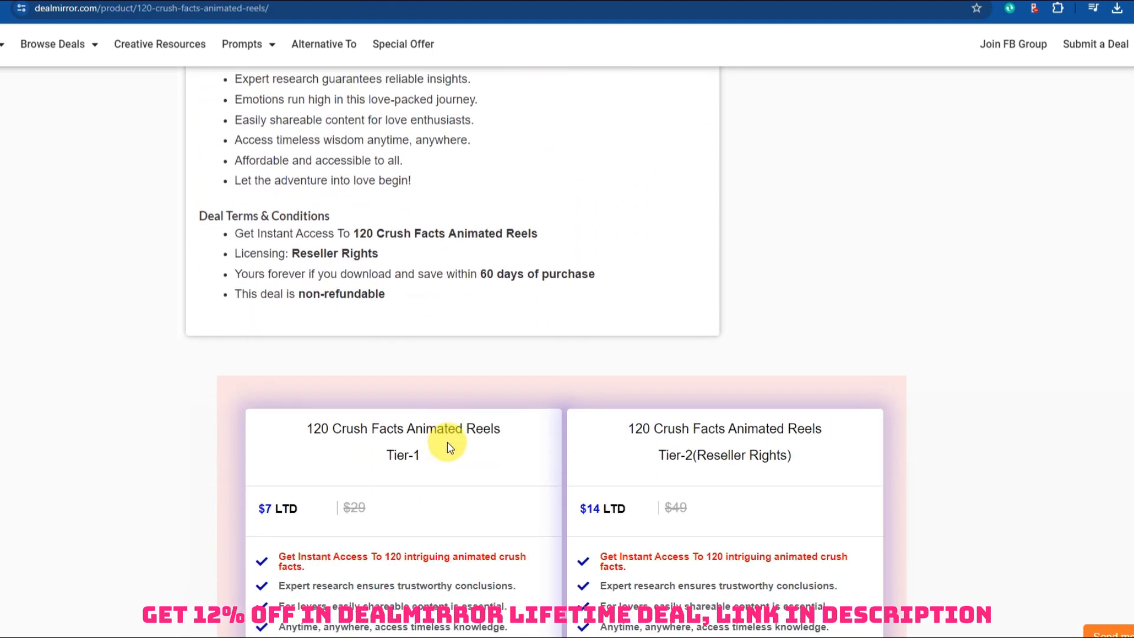
pyautogui.scroll(-3)
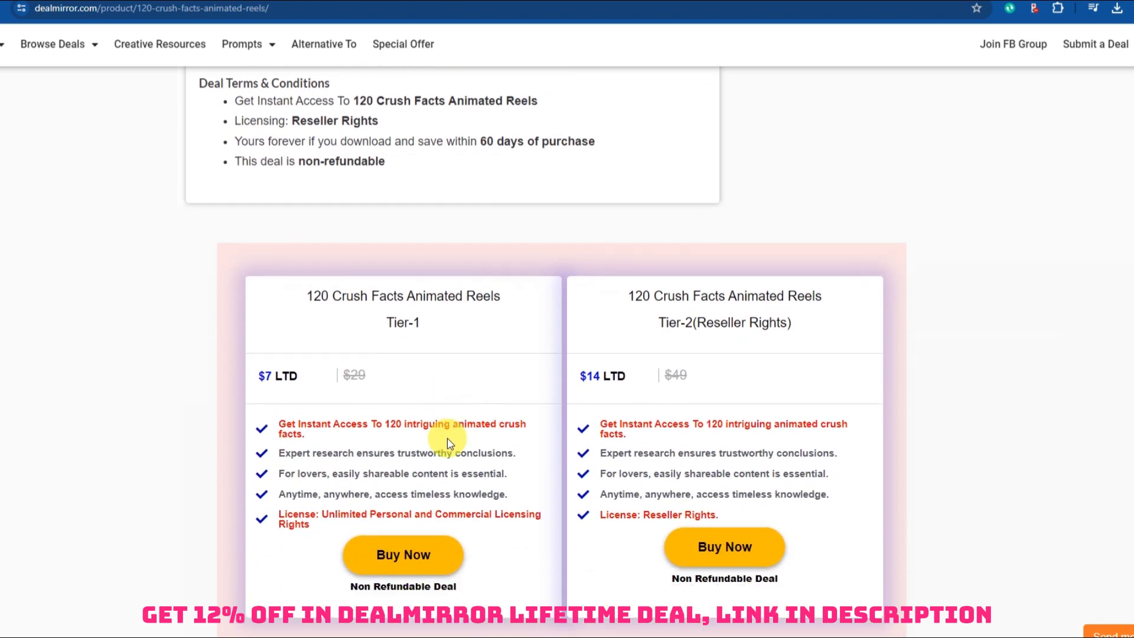
pyautogui.scroll(-3)
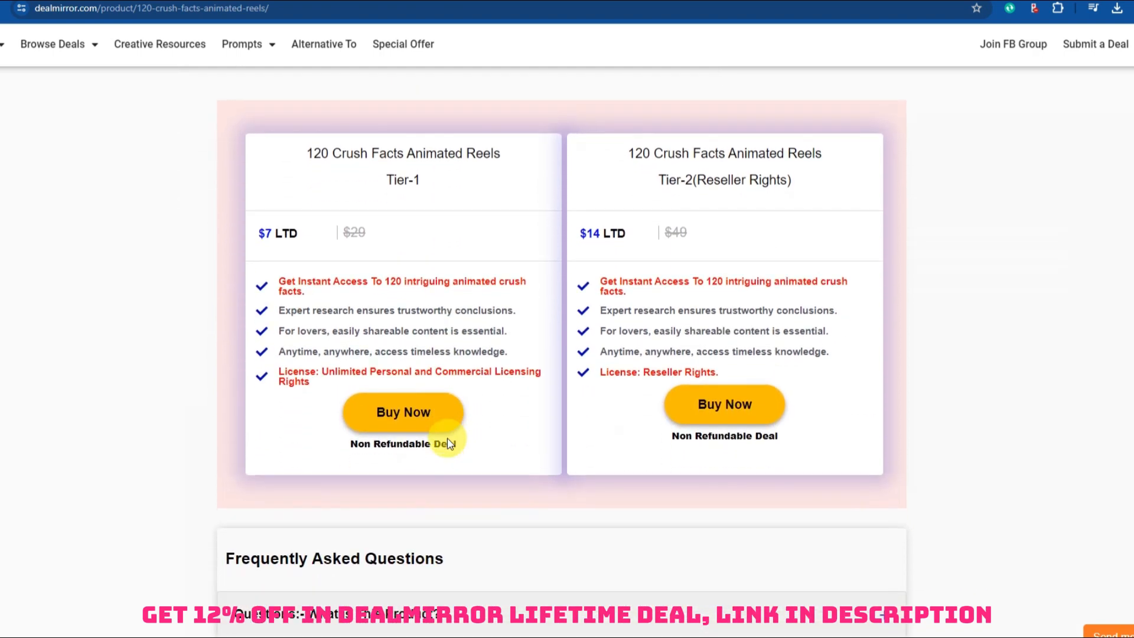
pyautogui.scroll(-3)
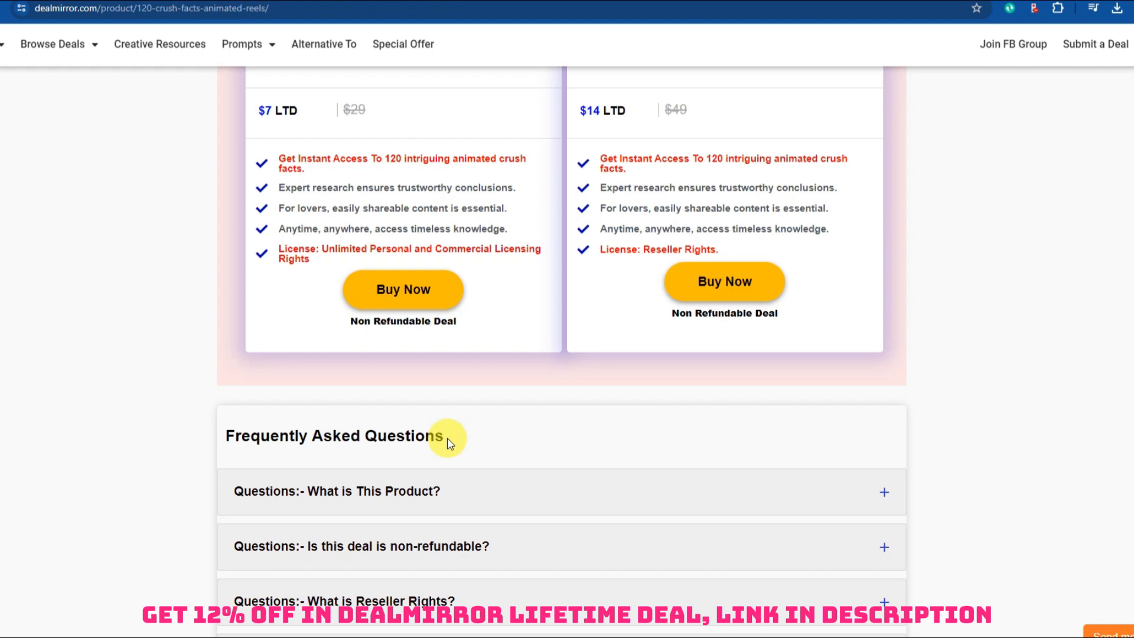
pyautogui.scroll(-3)
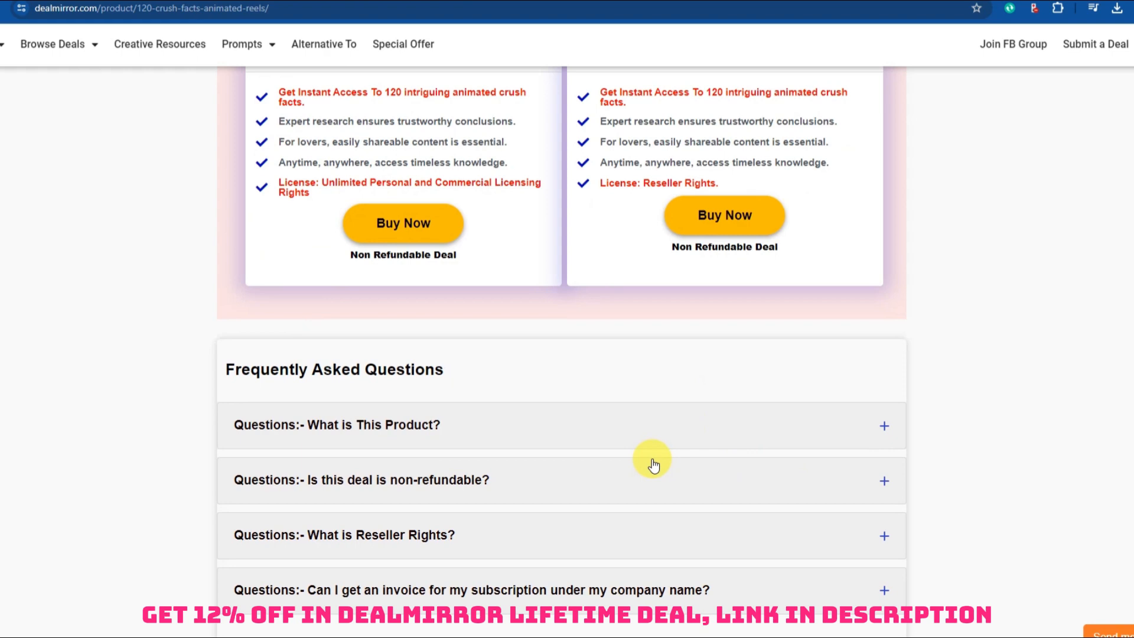
pyautogui.moveTo(609, 455)
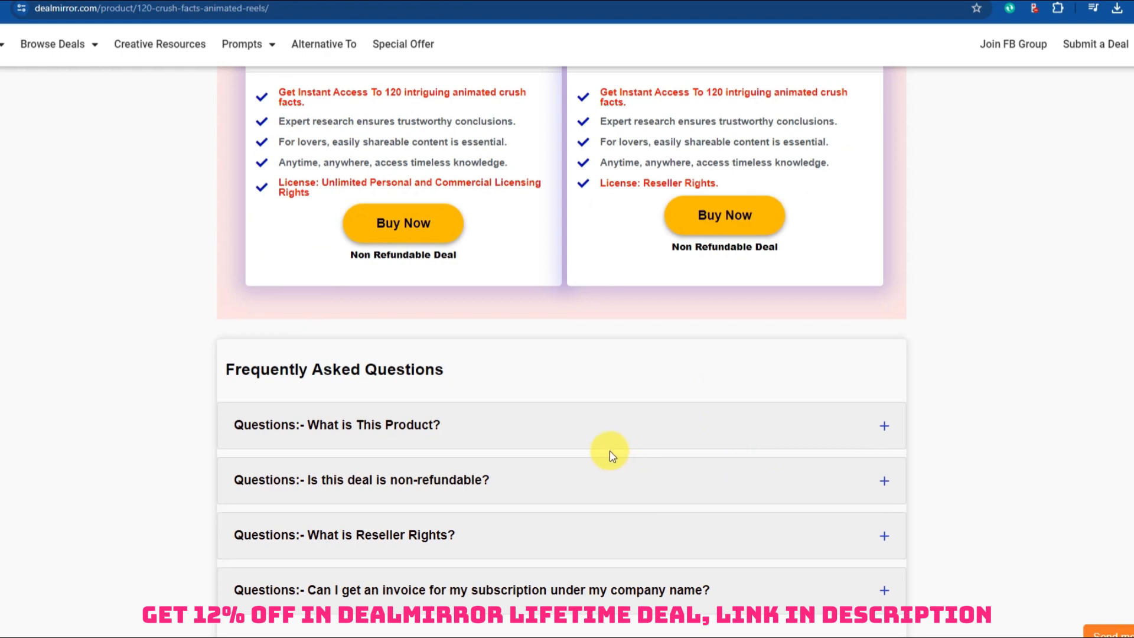
pyautogui.moveTo(522, 444)
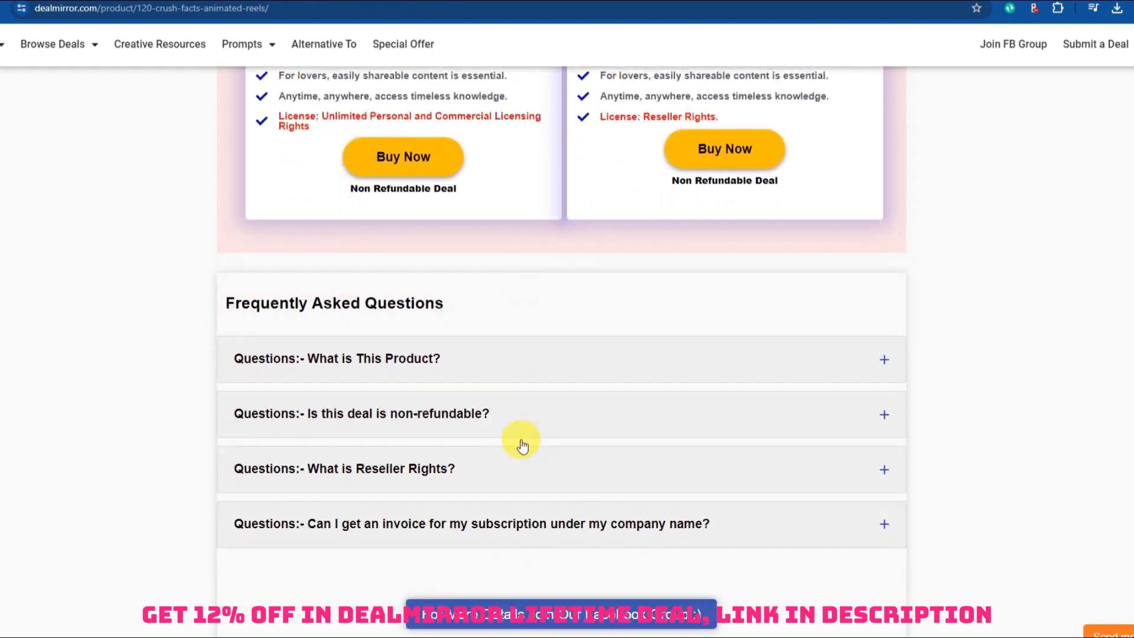
pyautogui.scroll(-3)
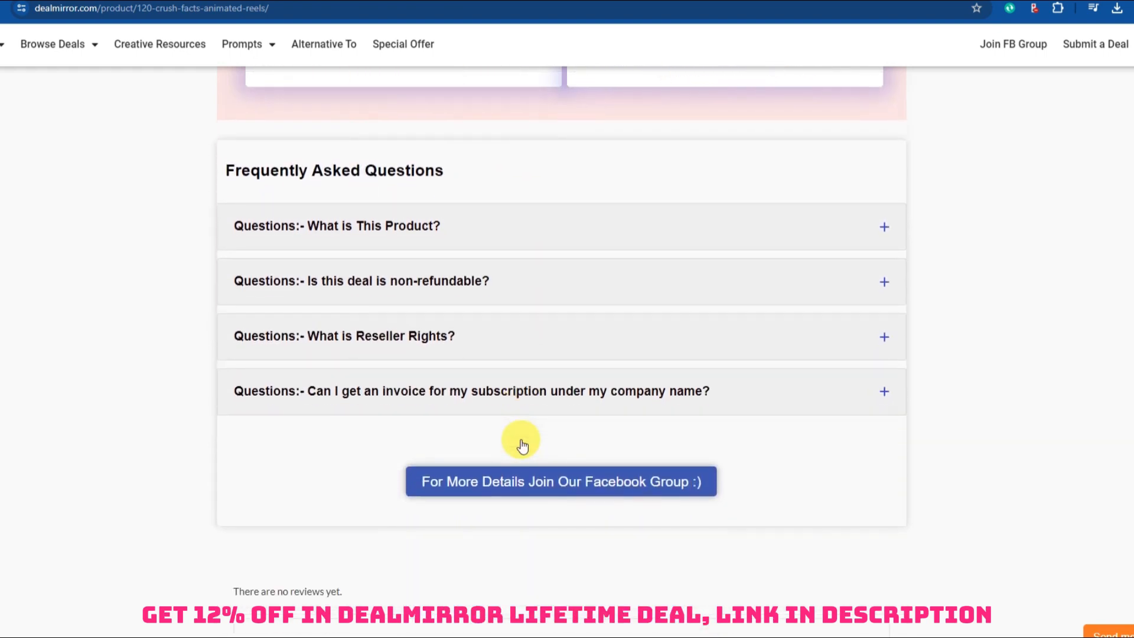
pyautogui.scroll(-3)
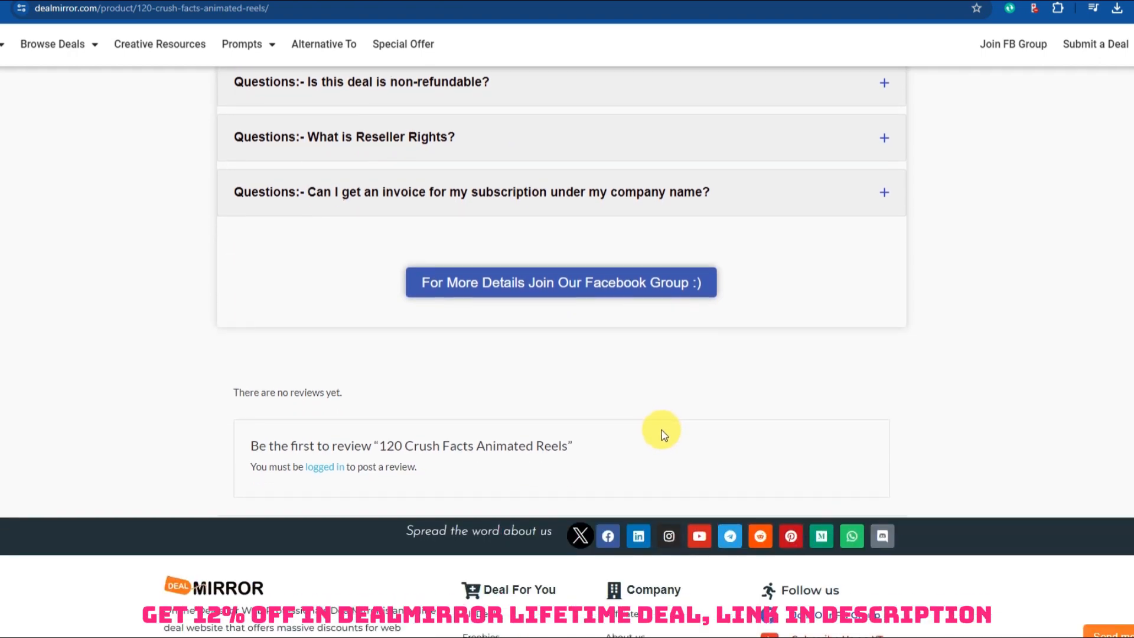
pyautogui.scroll(-3)
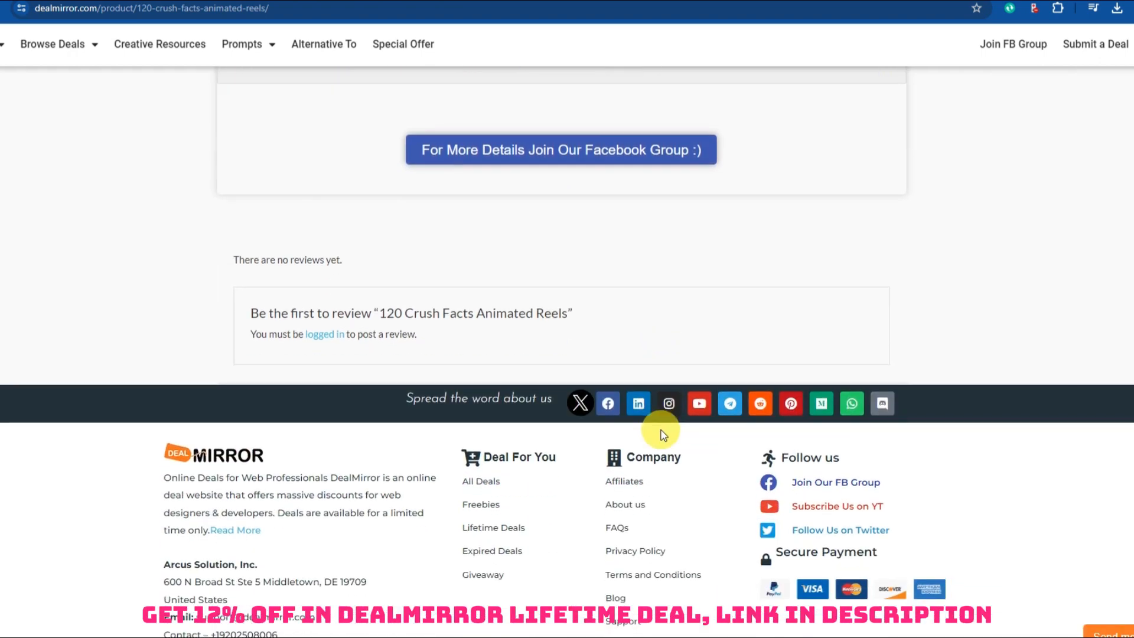